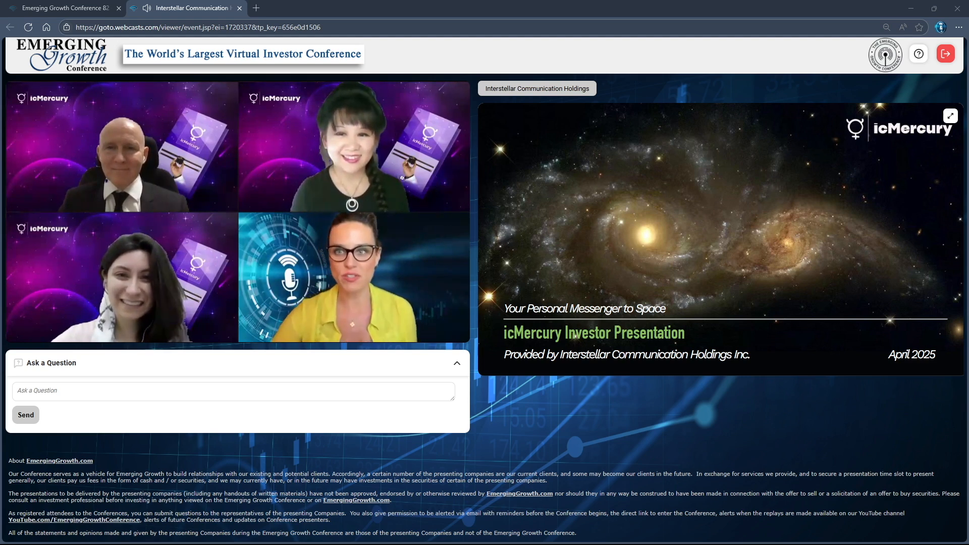
pyautogui.click(950, 116)
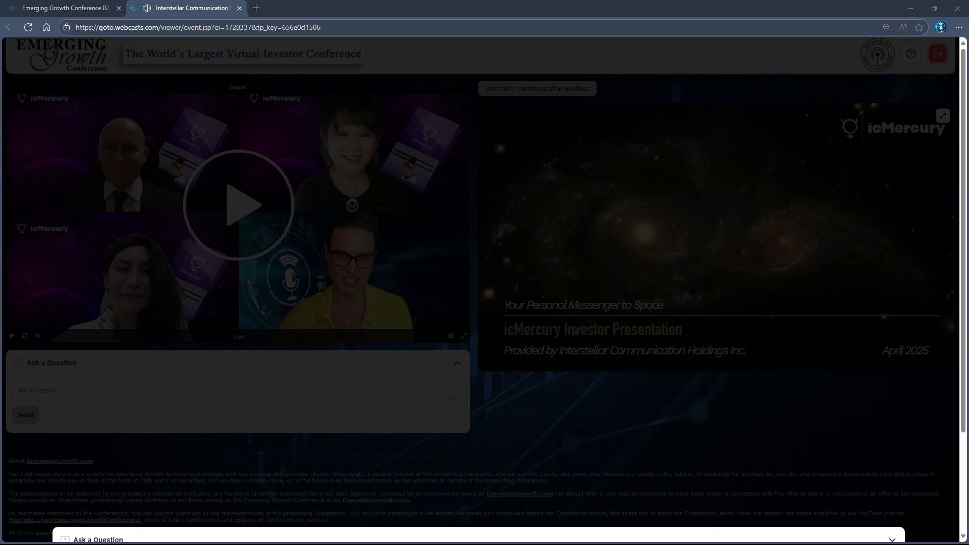
pyautogui.click(240, 205)
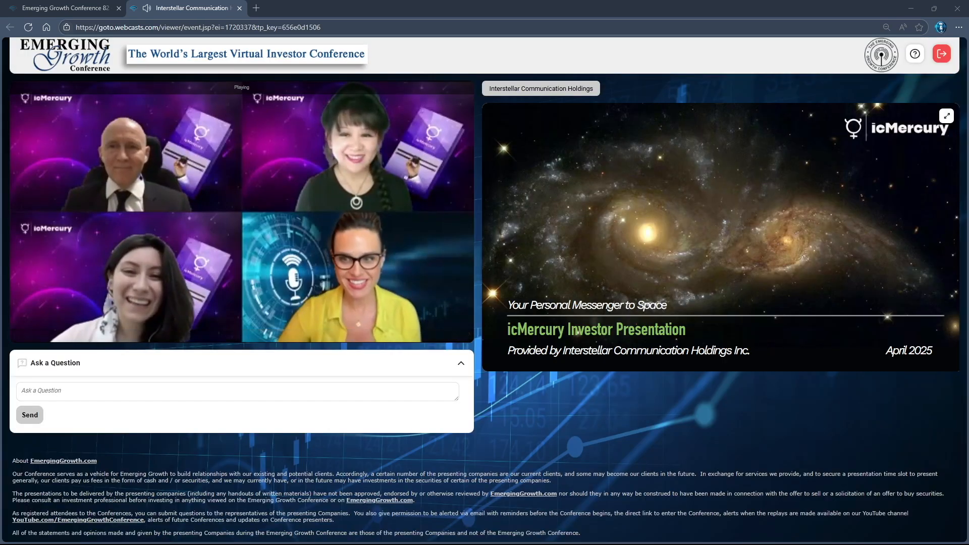